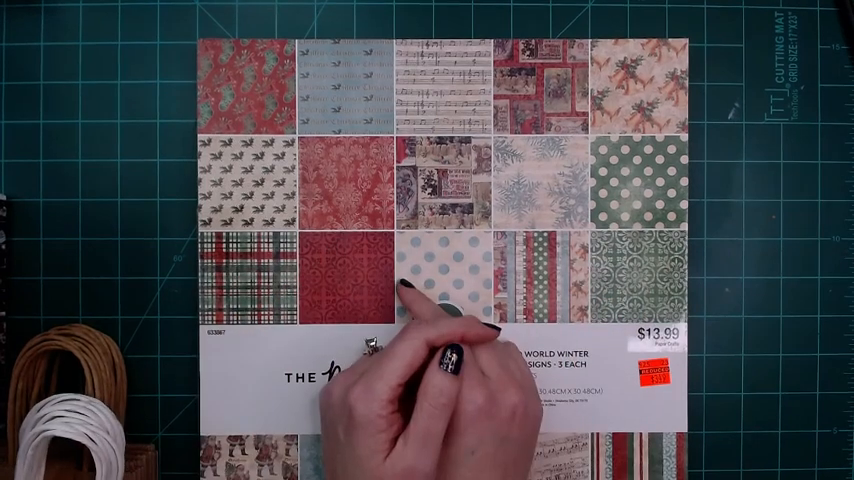
{"action": "mouse_move", "coordinate": [460, 320]}
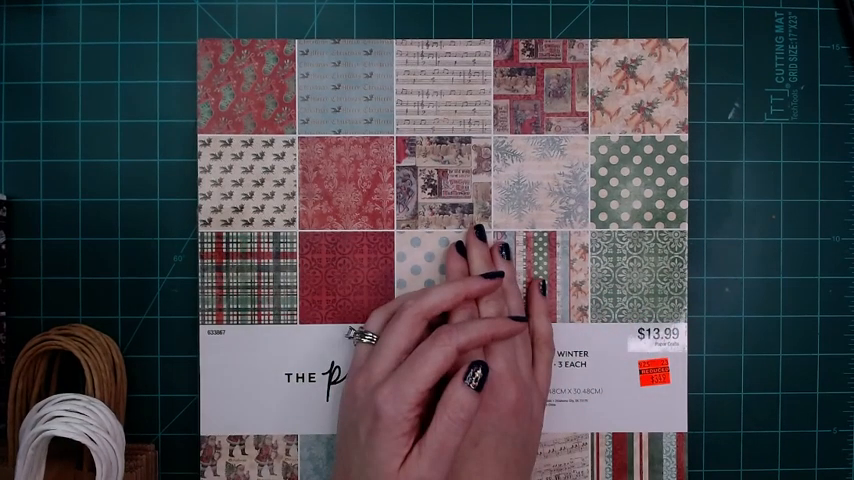